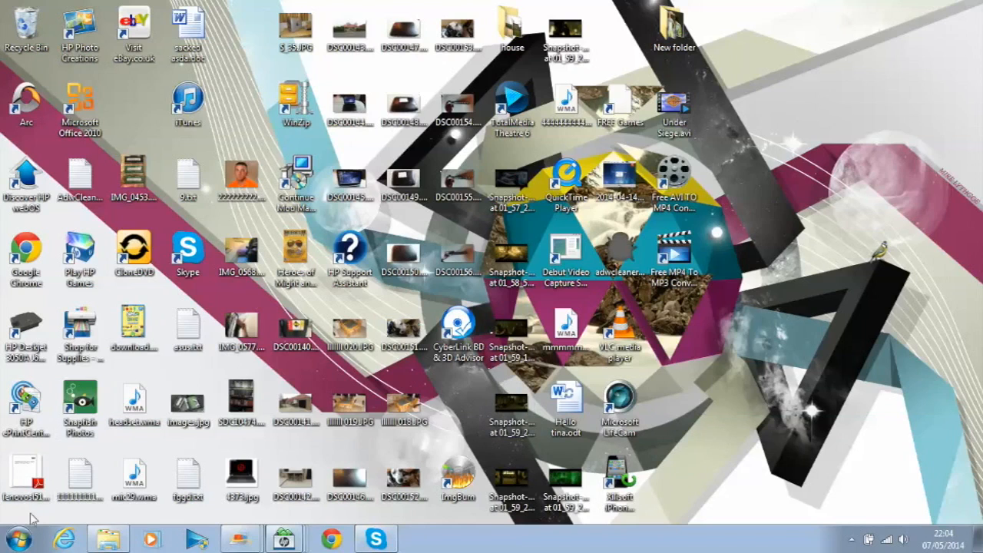
# - Open Computer from the Start menu to list the hard disk and DVD drives
pyautogui.click(15, 538)
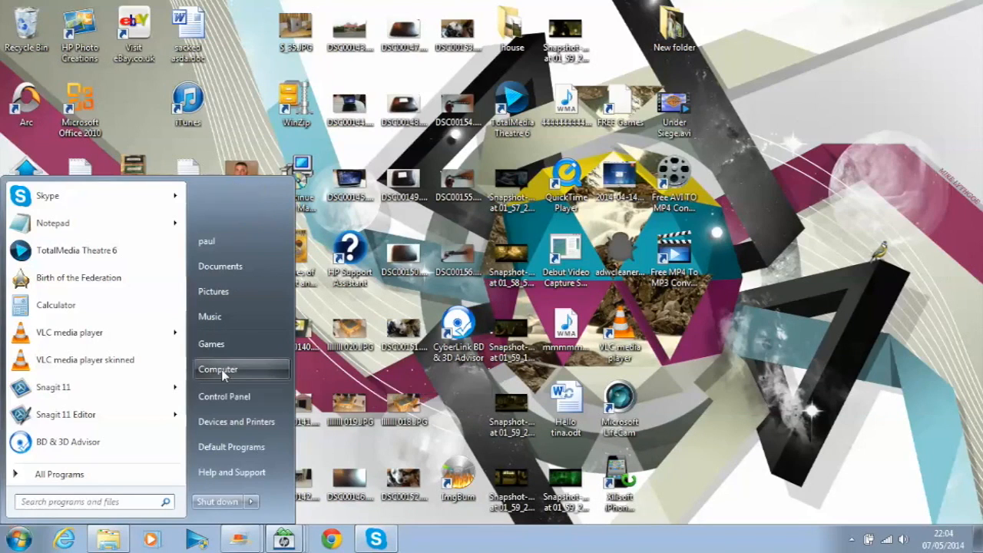
pyautogui.click(217, 370)
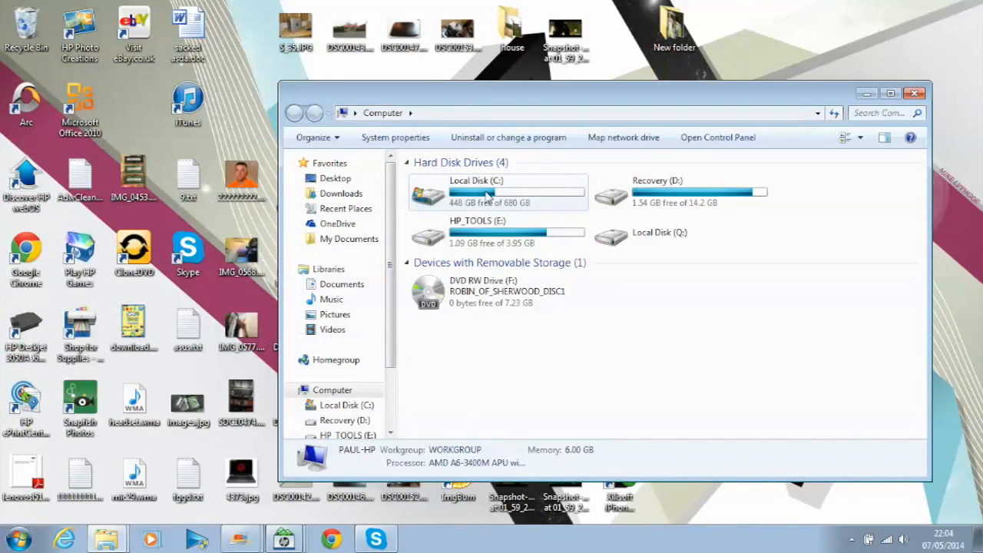
# - Open Local Disk (C:) and create a folder named 'hulk'
pyautogui.doubleClick(476, 191)
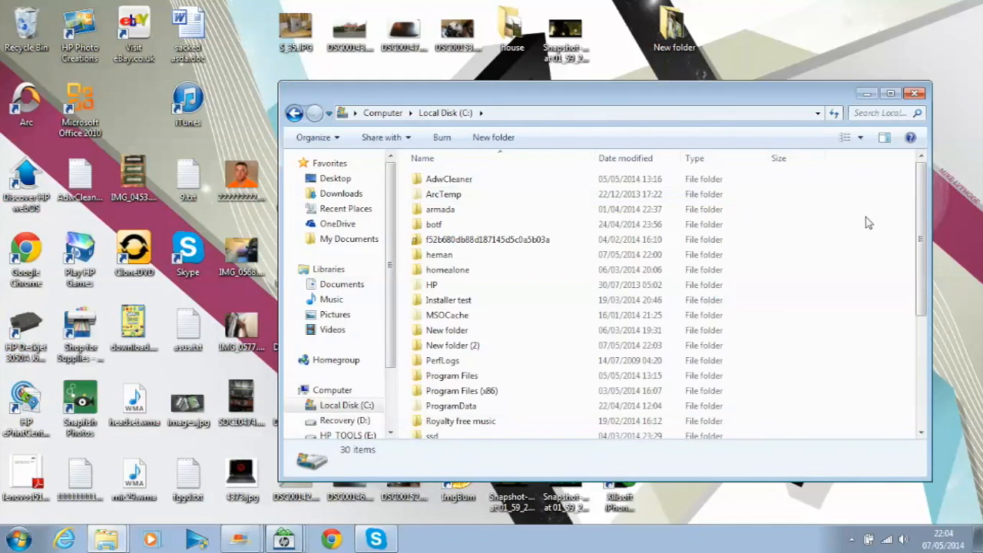
pyautogui.moveTo(879, 185)
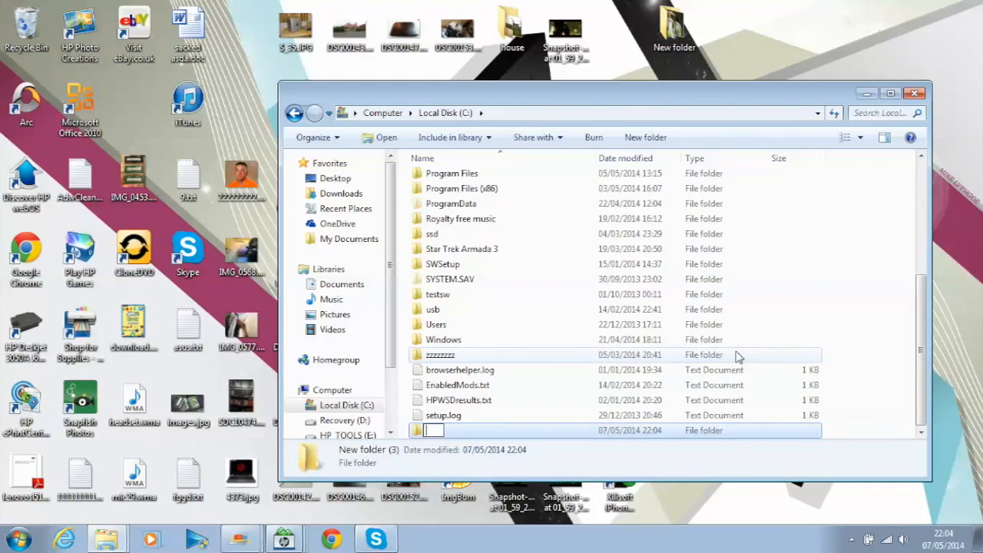
pyautogui.write('hulk')
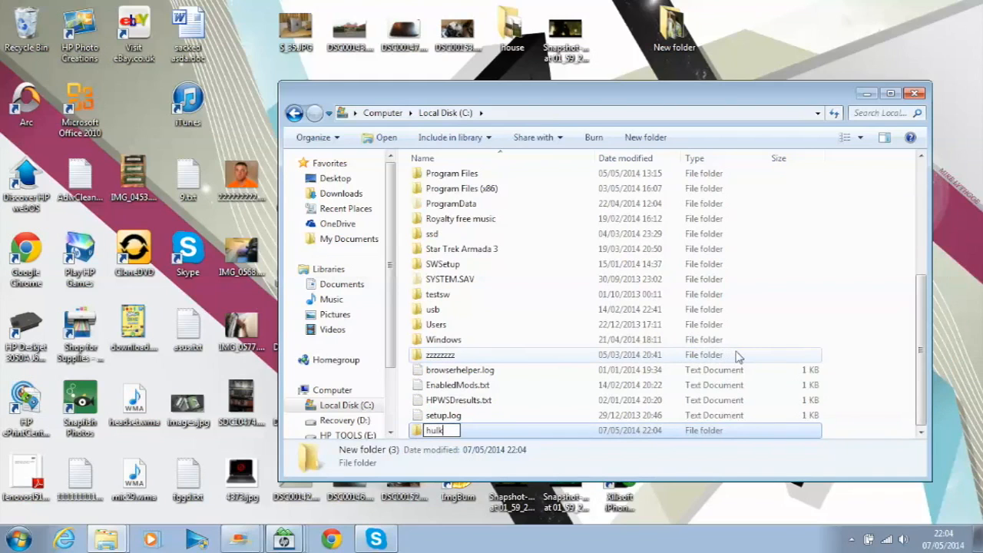
pyautogui.press('Return')
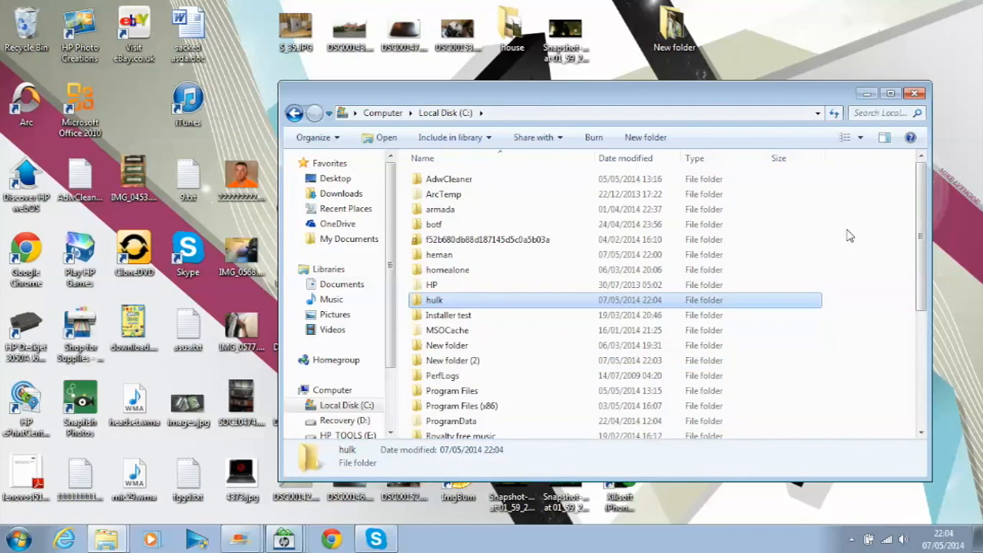
pyautogui.moveTo(520, 303)
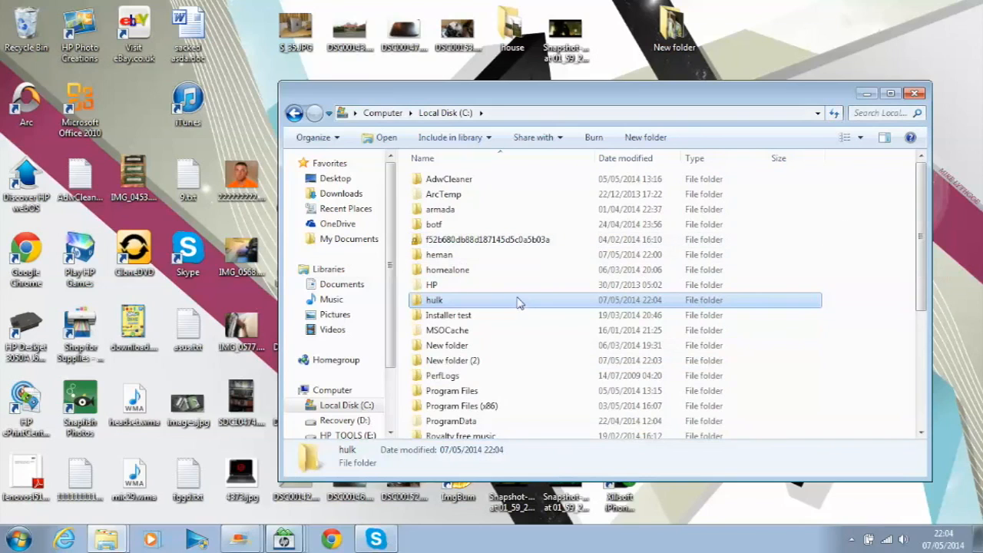
pyautogui.moveTo(515, 303)
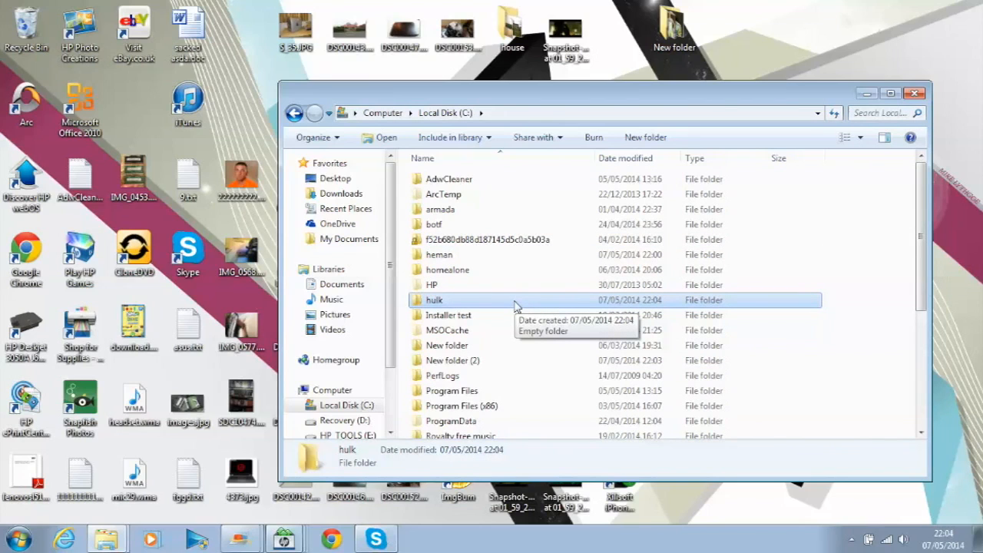
pyautogui.moveTo(613, 54)
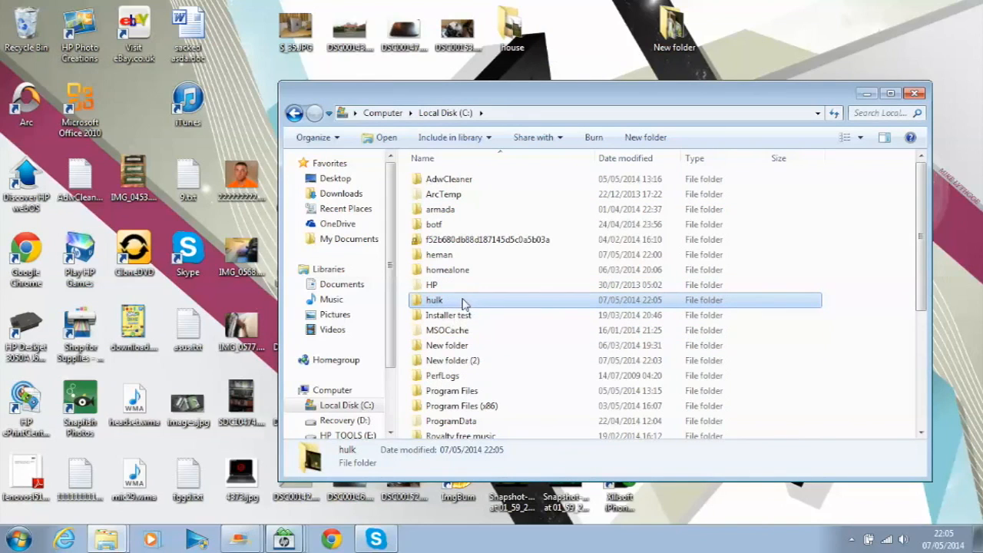
pyautogui.doubleClick(434, 300)
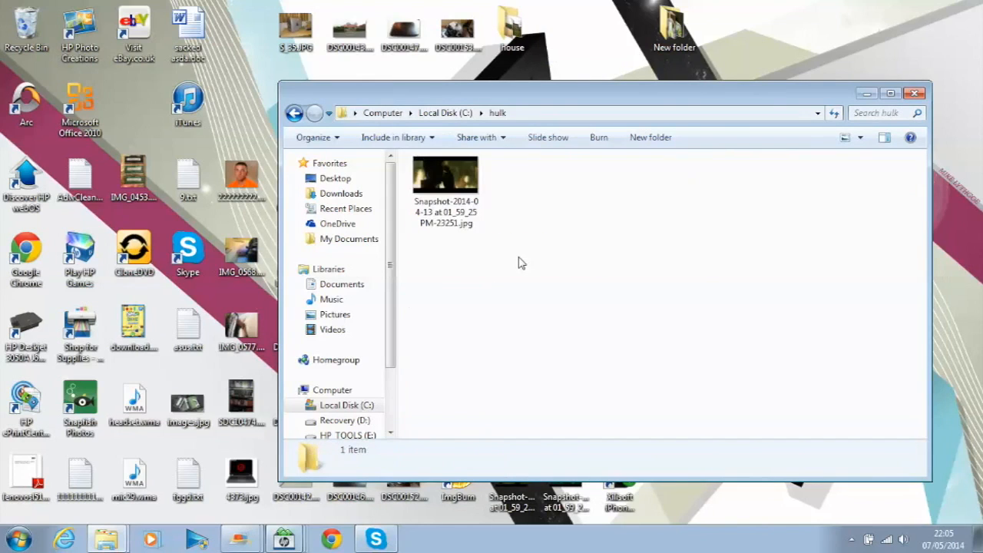
pyautogui.click(445, 176)
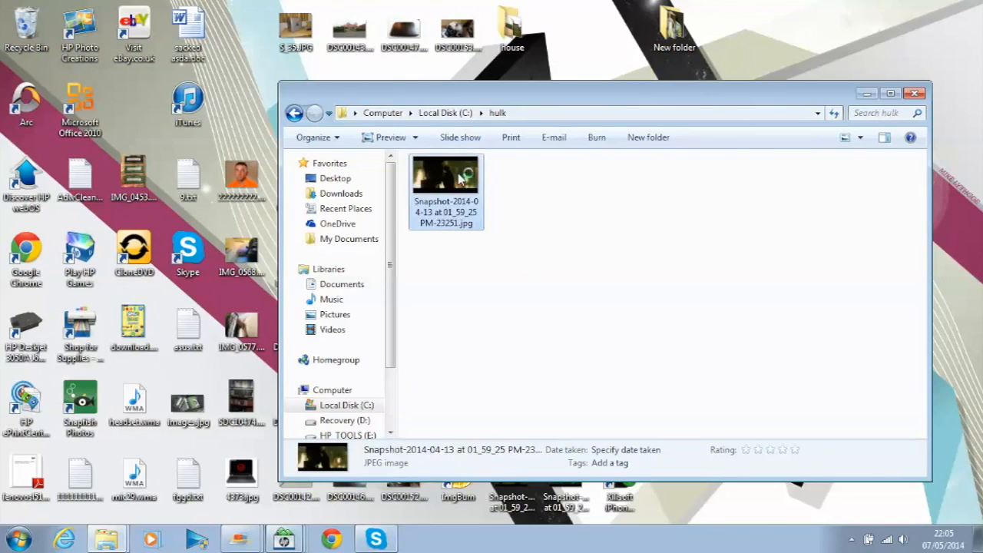
pyautogui.doubleClick(445, 177)
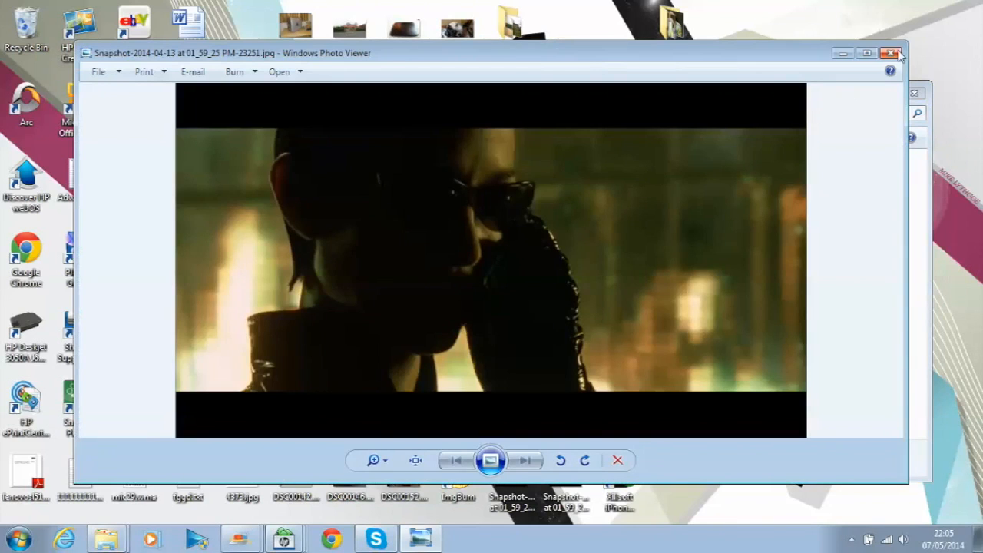
pyautogui.click(891, 53)
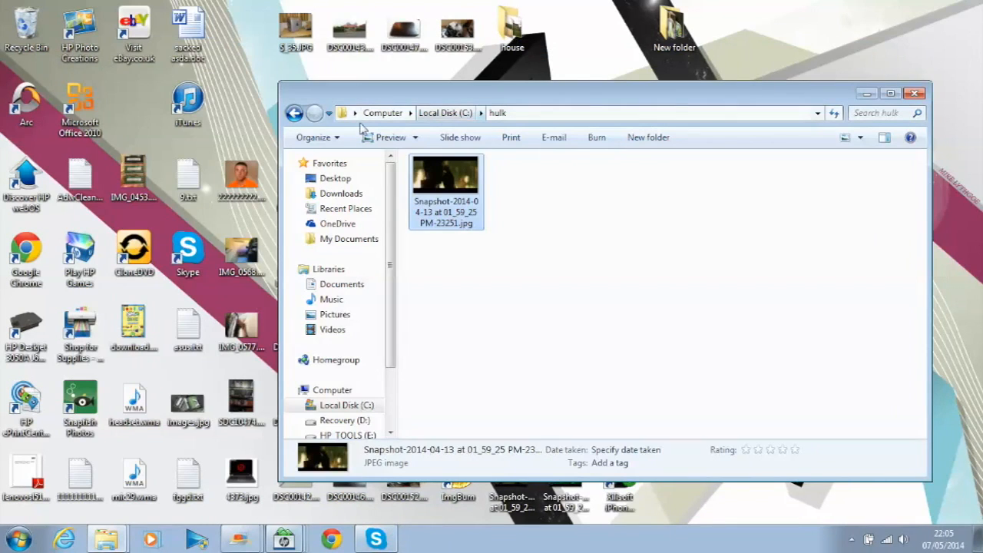
pyautogui.click(295, 113)
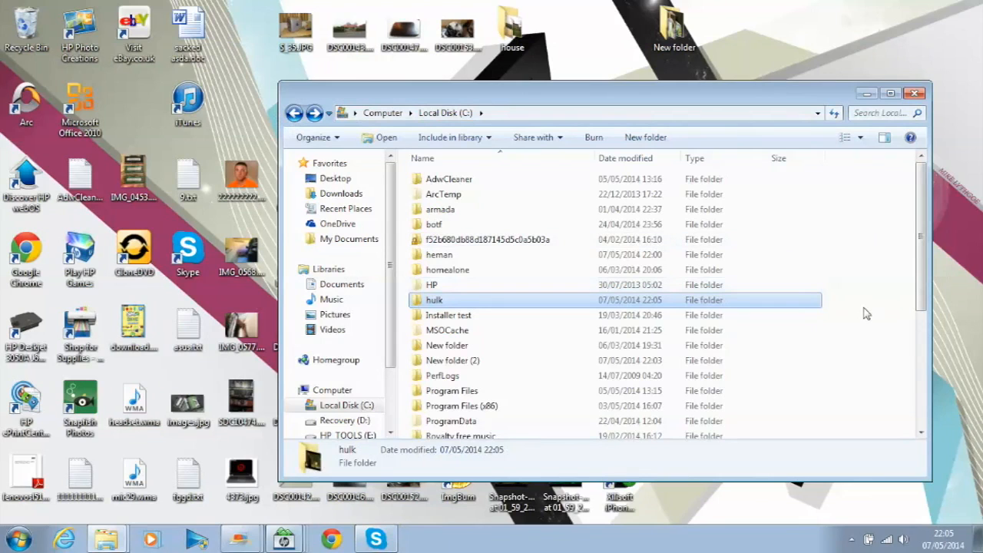
# - Open the Users folder on C: and select the paul profile folder
pyautogui.scroll(-3)
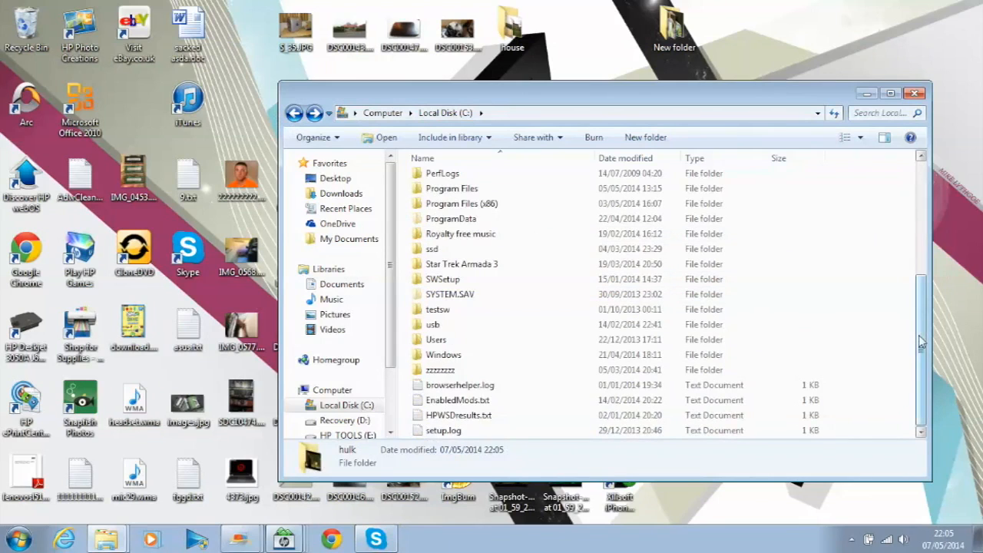
pyautogui.moveTo(436, 339)
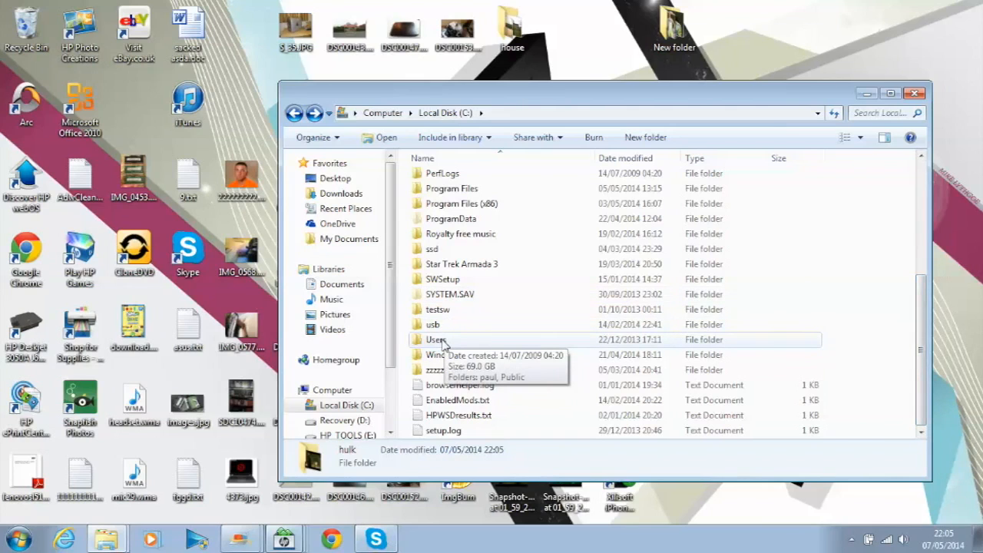
pyautogui.doubleClick(436, 339)
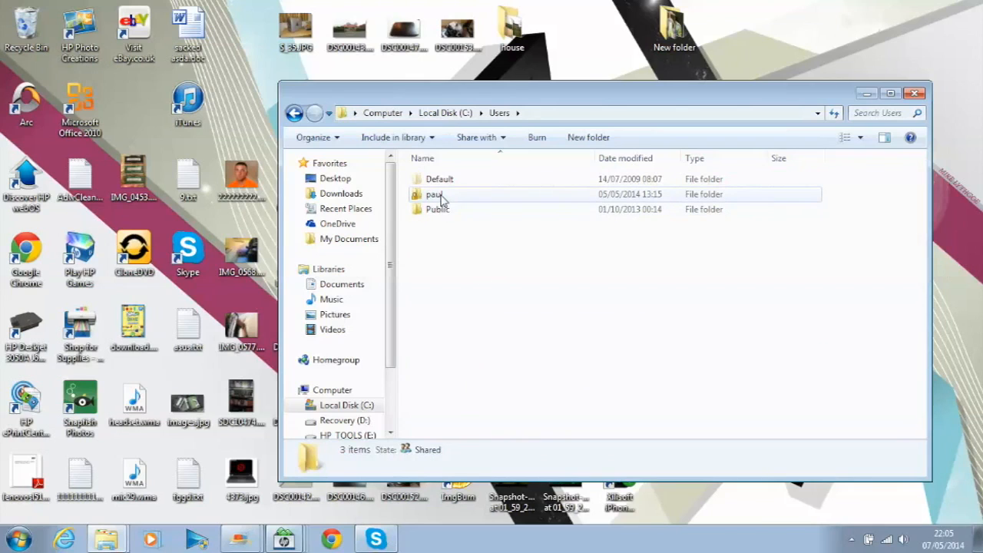
pyautogui.moveTo(435, 194)
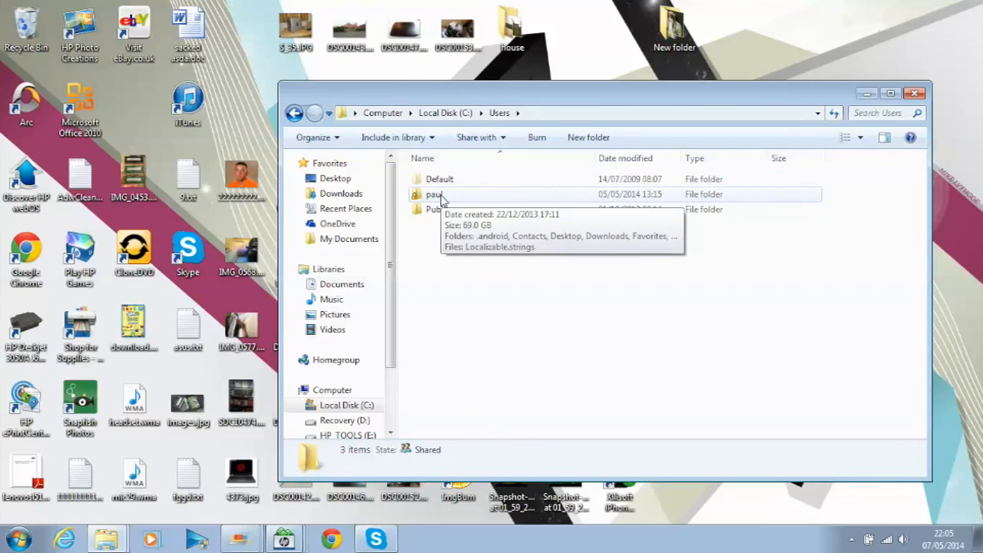
pyautogui.click(435, 194)
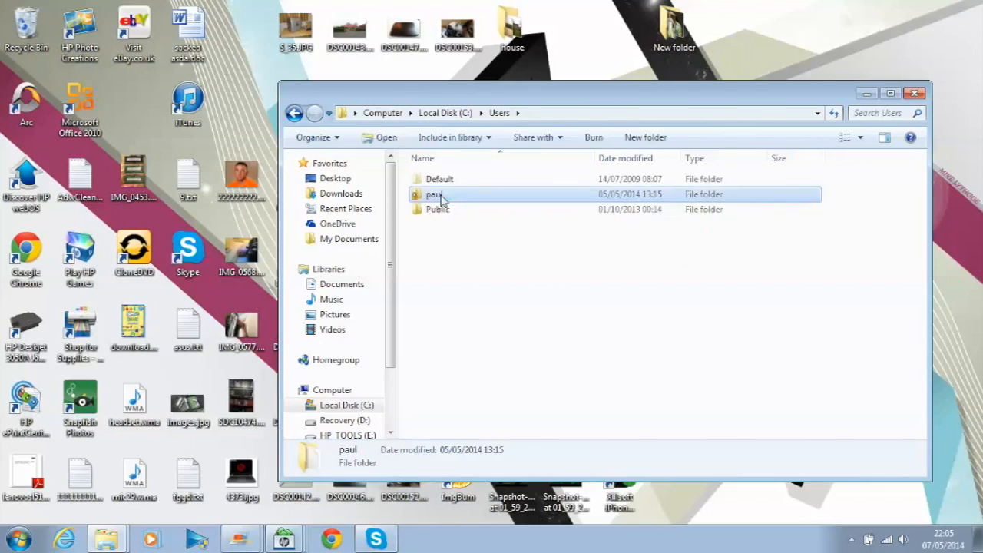
# - Open the paul profile folder, then its Downloads folder
pyautogui.doubleClick(434, 194)
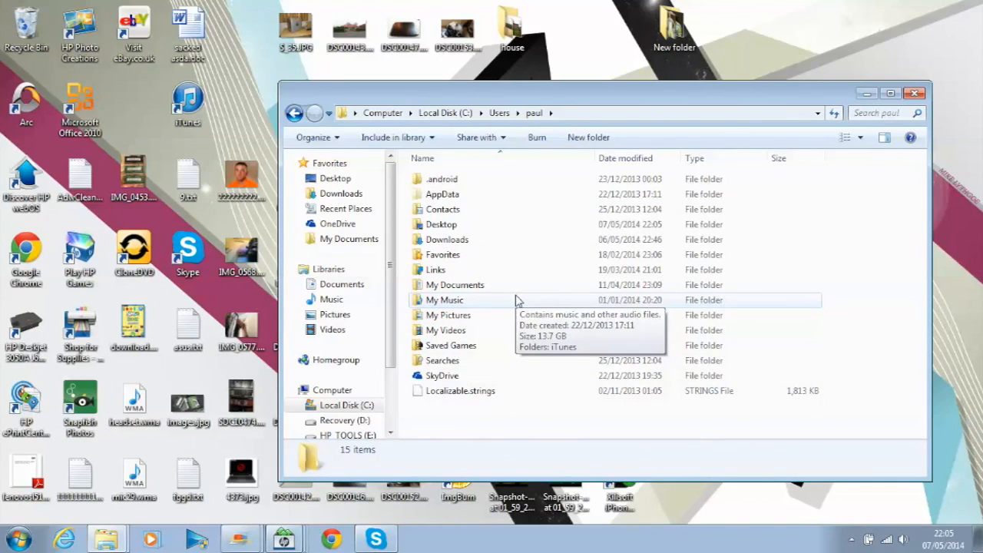
pyautogui.moveTo(454, 285)
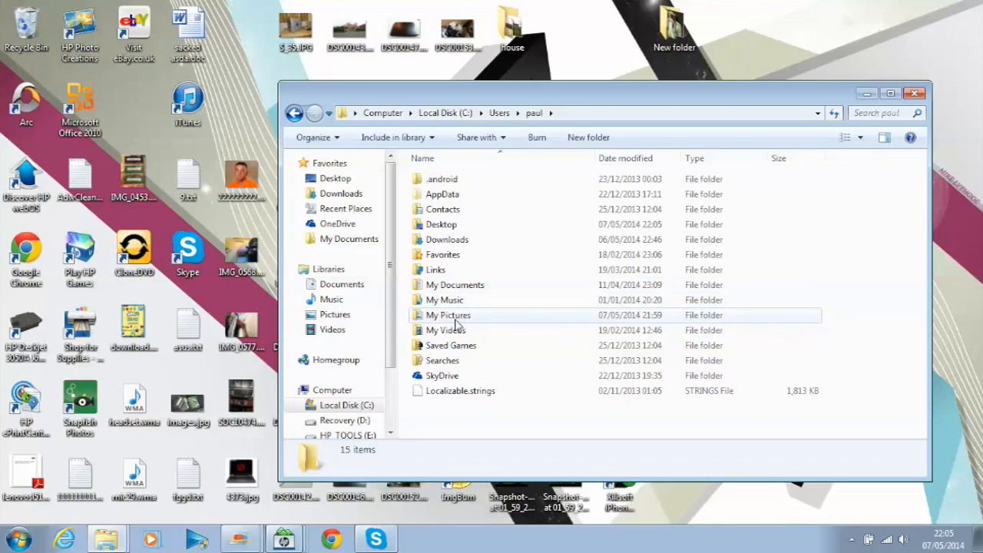
pyautogui.moveTo(445, 330)
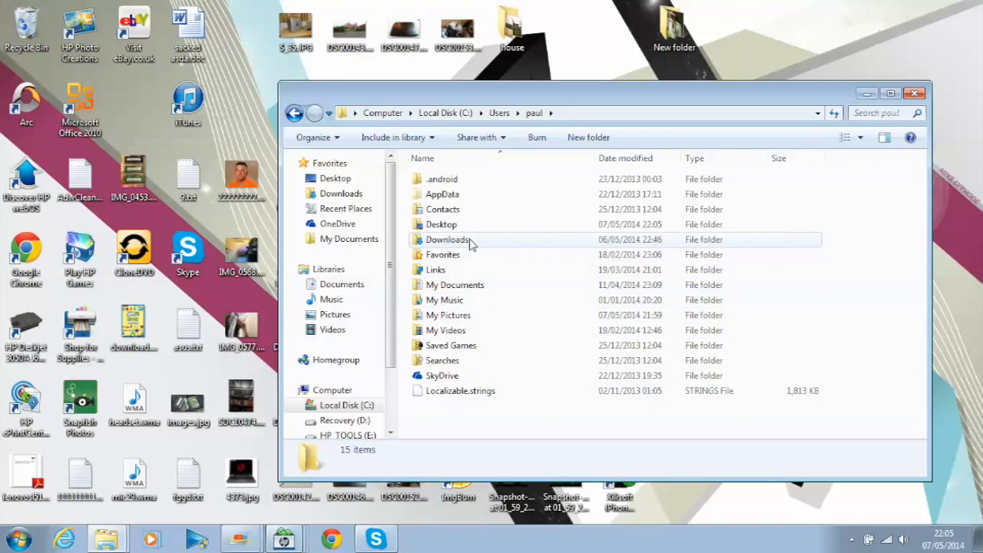
pyautogui.moveTo(448, 239)
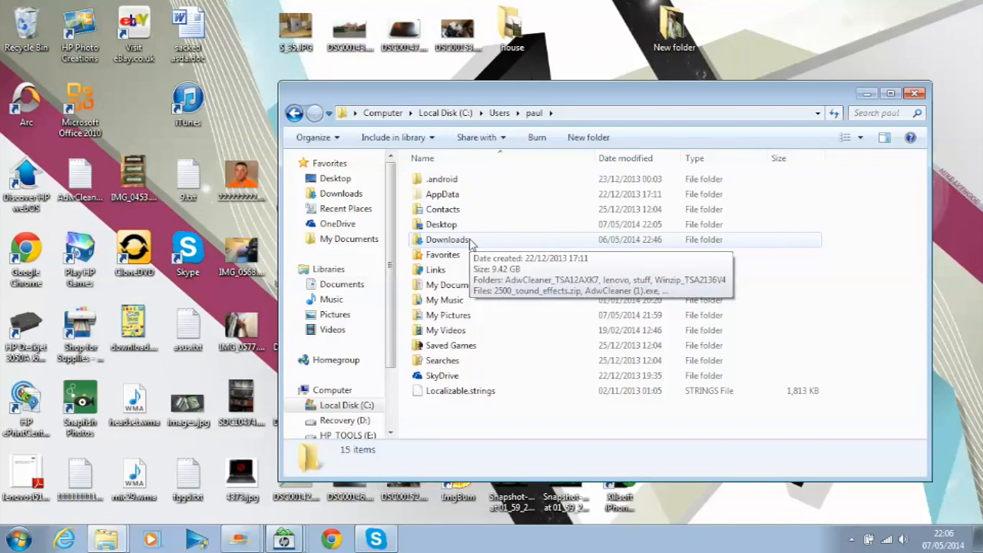
pyautogui.doubleClick(448, 240)
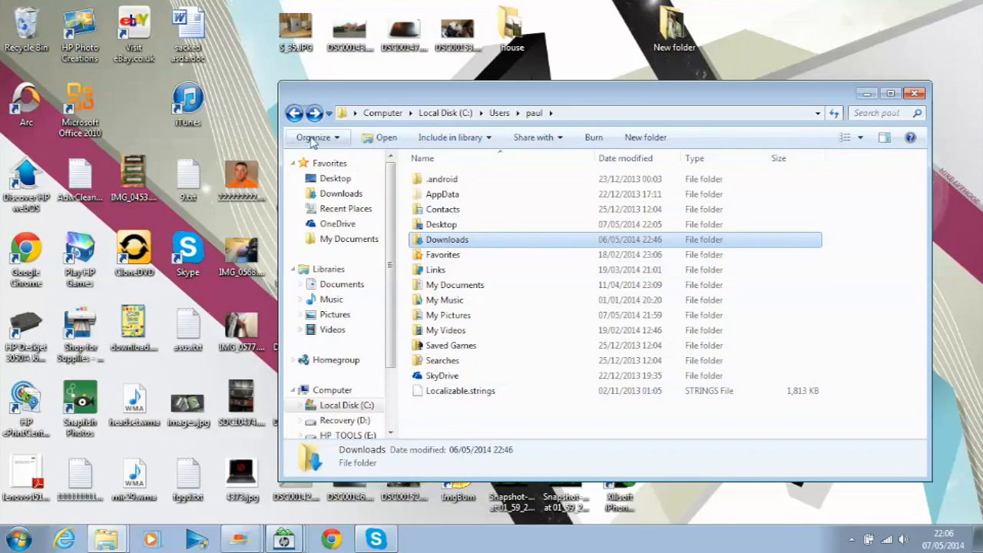
pyautogui.moveTo(294, 113)
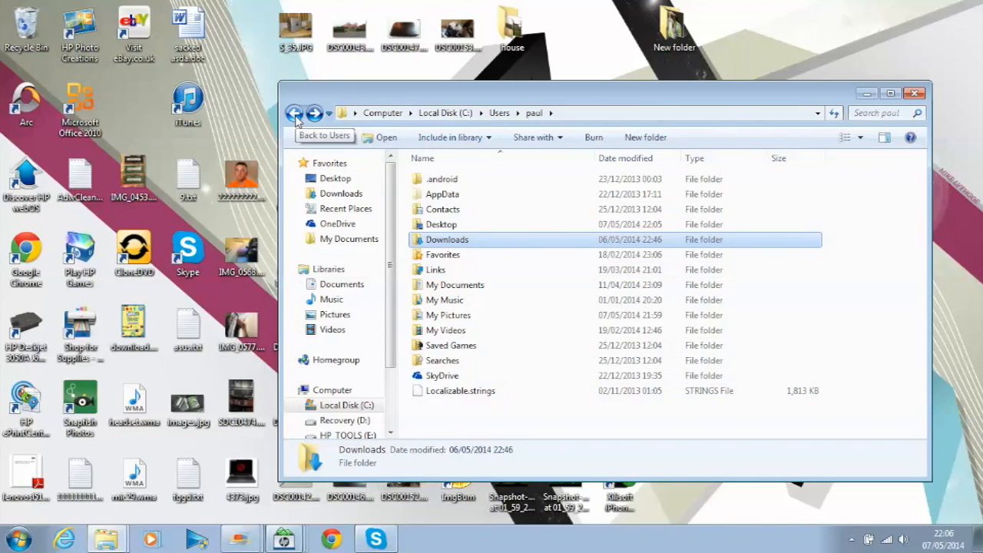
pyautogui.moveTo(323, 123)
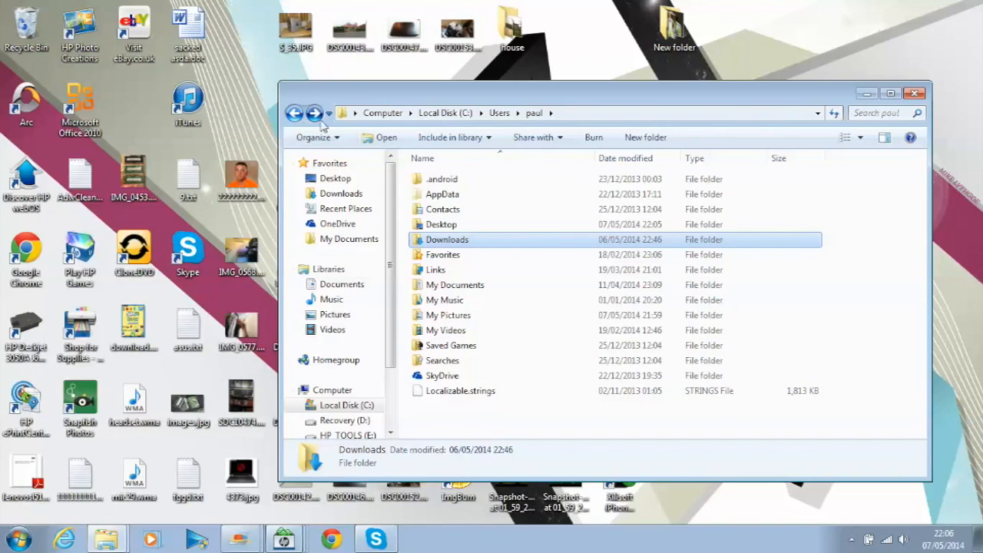
pyautogui.moveTo(448, 315)
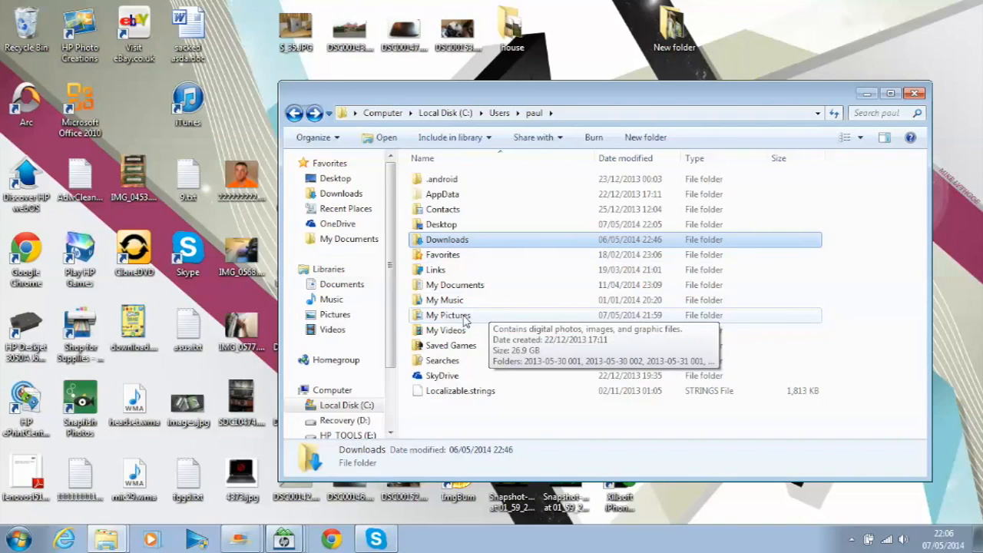
pyautogui.moveTo(19, 538)
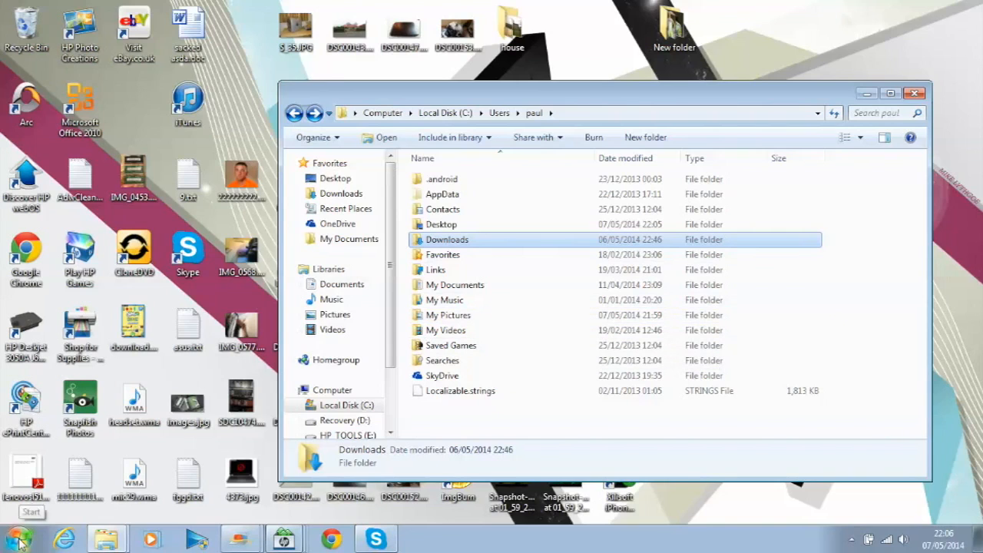
pyautogui.click(19, 535)
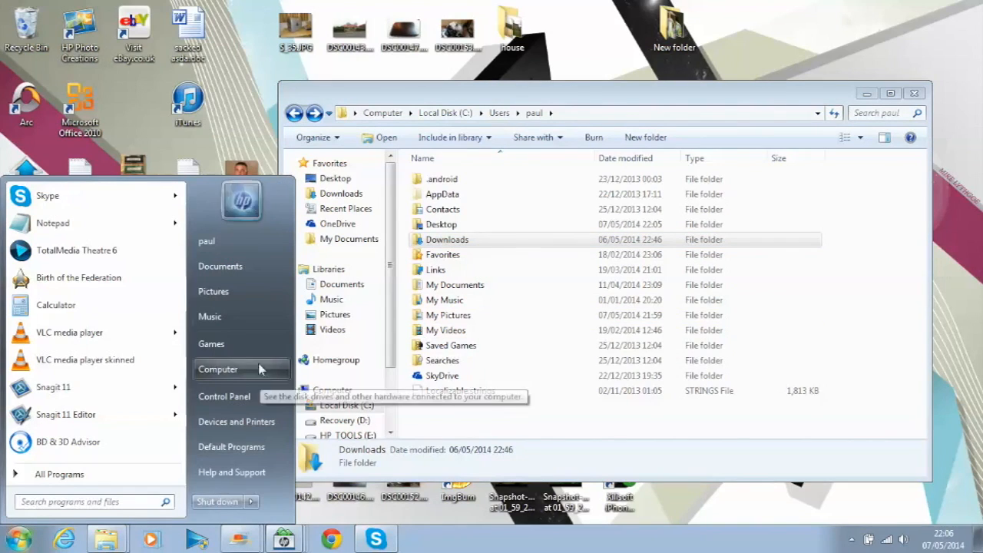
pyautogui.moveTo(213, 291)
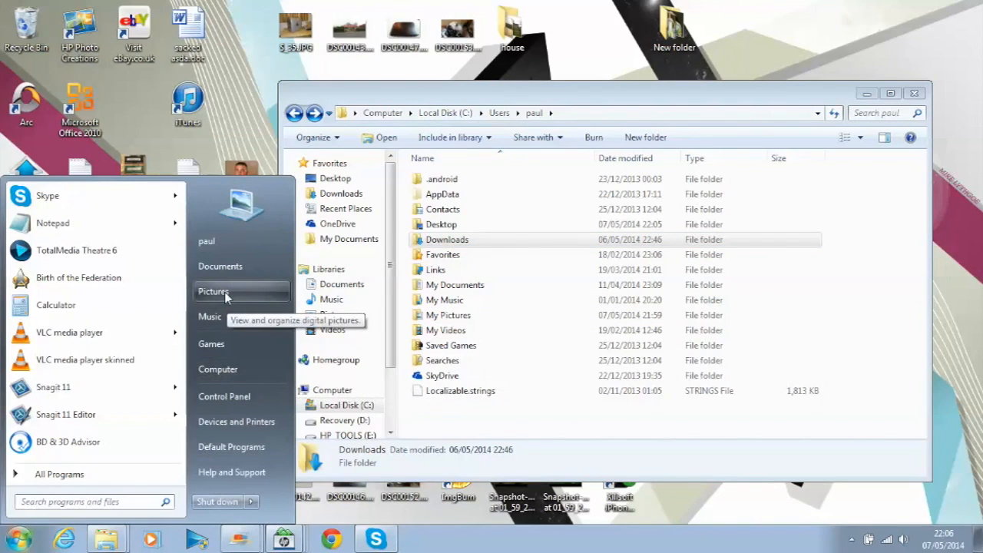
pyautogui.moveTo(518, 260)
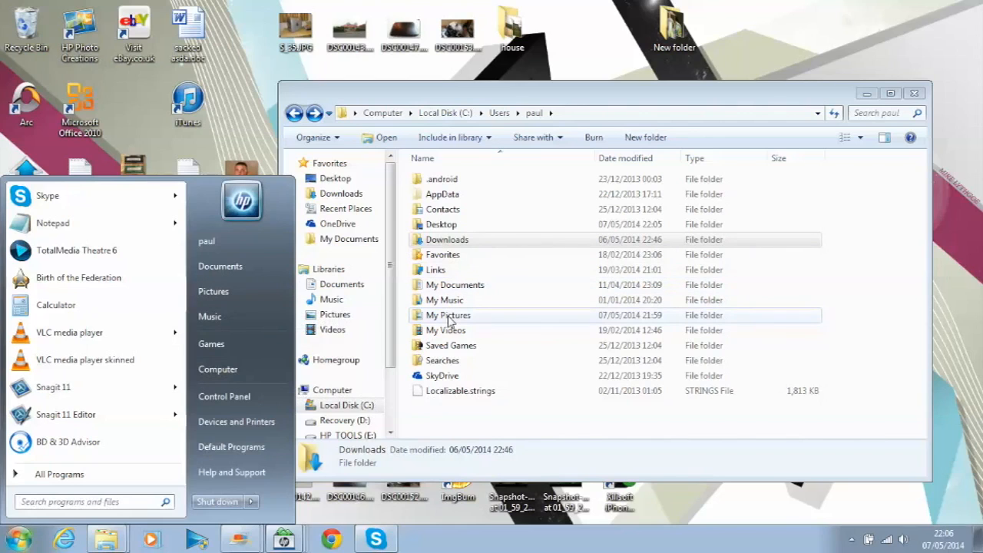
pyautogui.moveTo(341, 284)
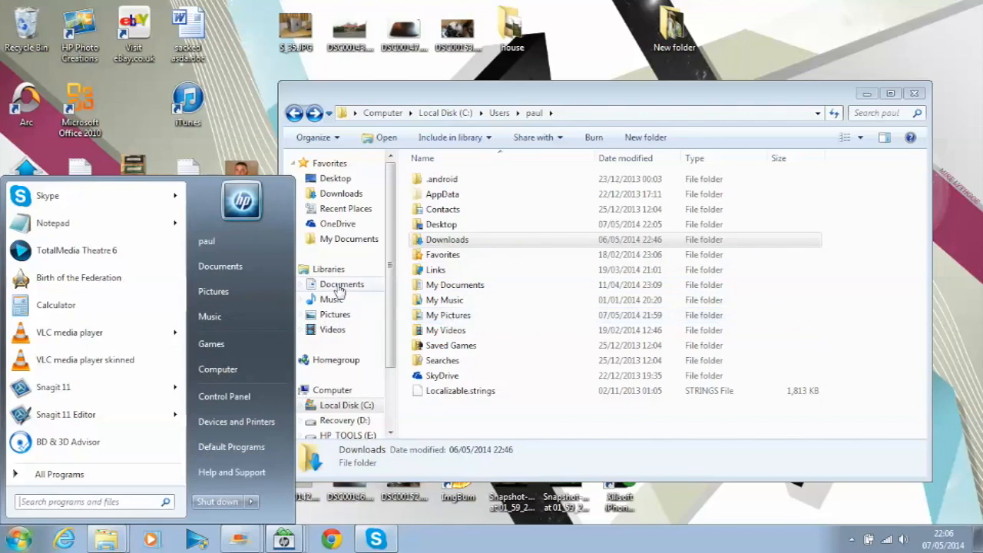
pyautogui.moveTo(213, 291)
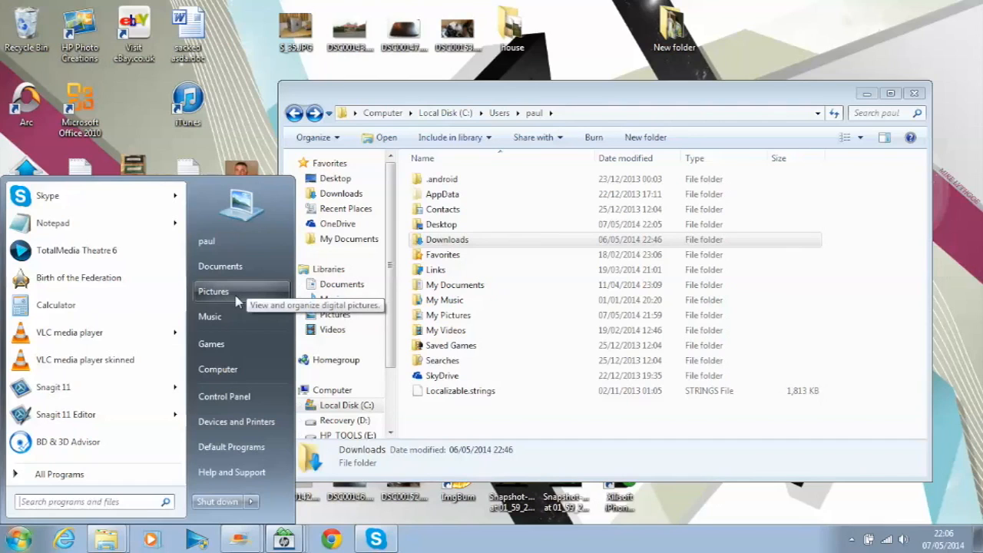
pyautogui.moveTo(237, 300)
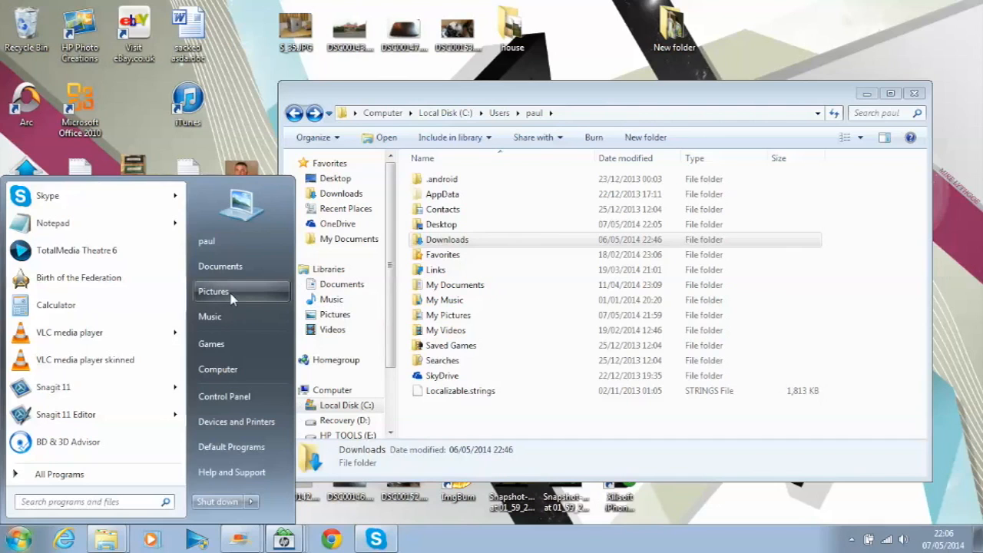
# - Bring up the Pictures library with its dated My Pictures folders
pyautogui.click(213, 291)
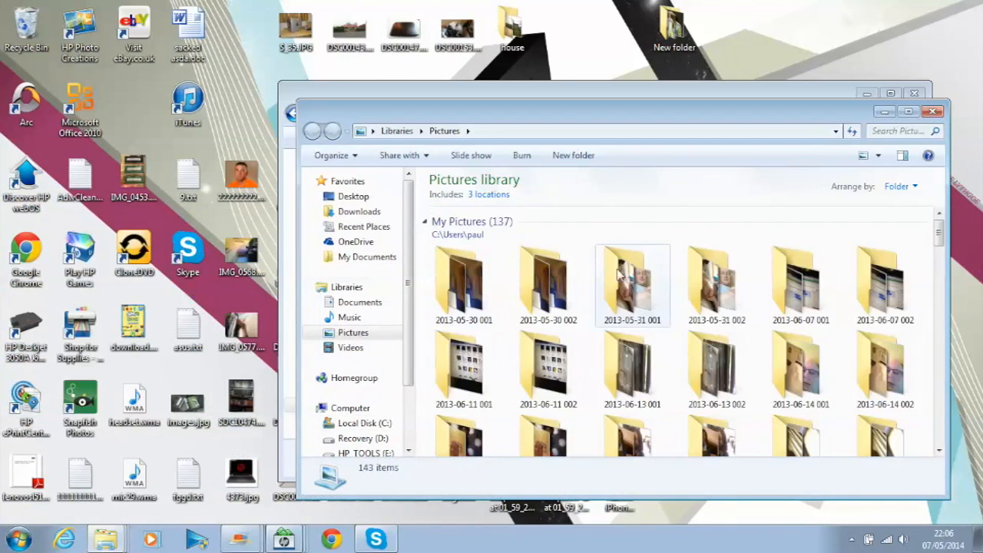
pyautogui.moveTo(471, 155)
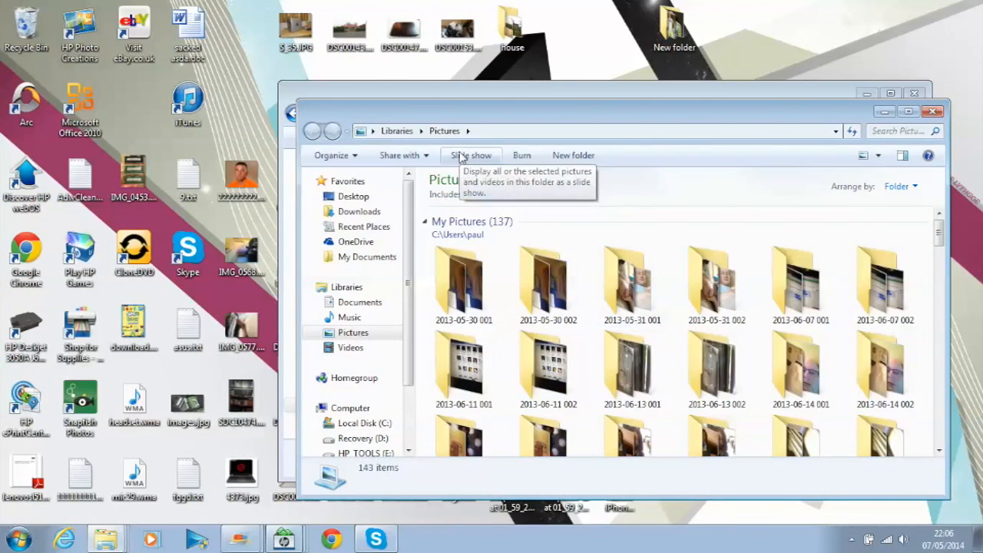
pyautogui.moveTo(361, 97)
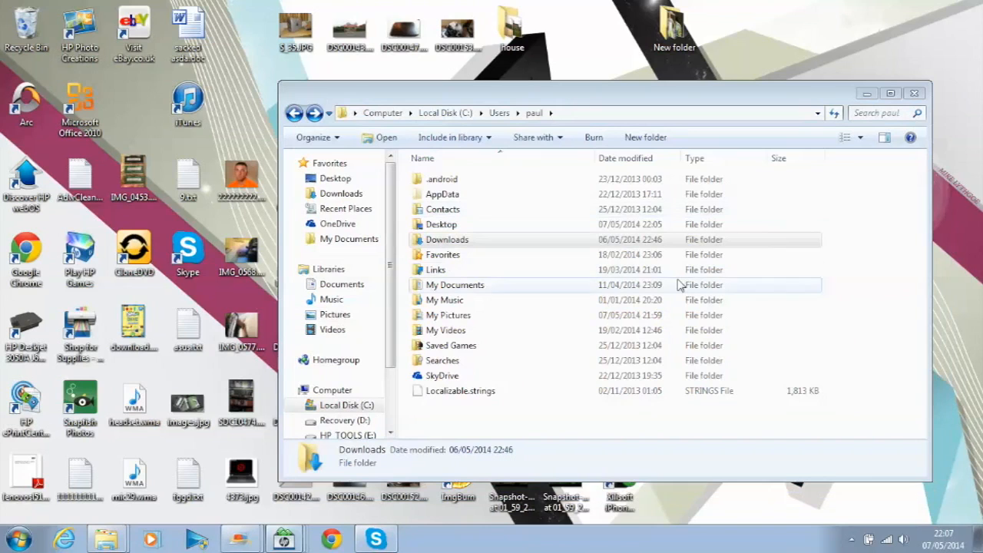
pyautogui.moveTo(476, 301)
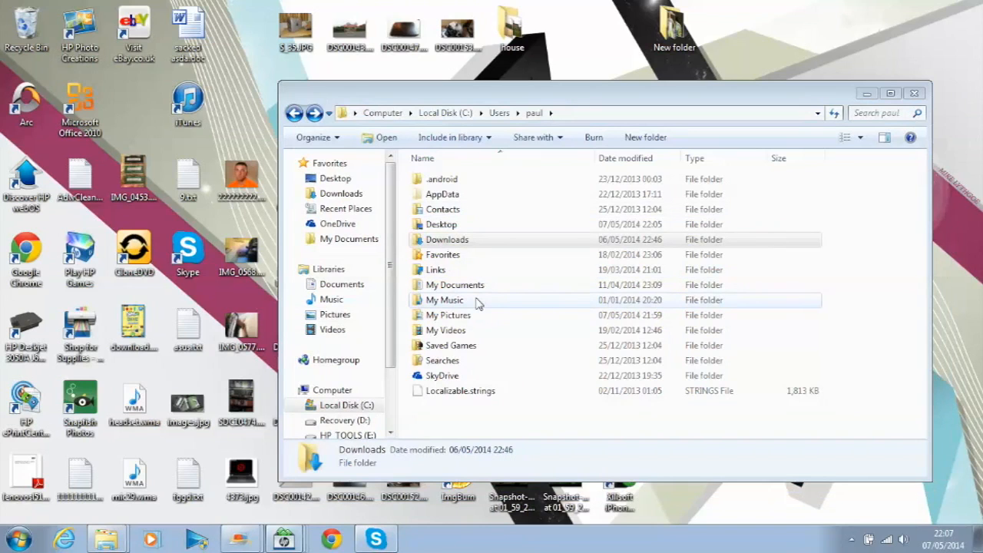
# - Go back via Users into paul's folder, browse My Pictures, then return to paul
pyautogui.click(295, 113)
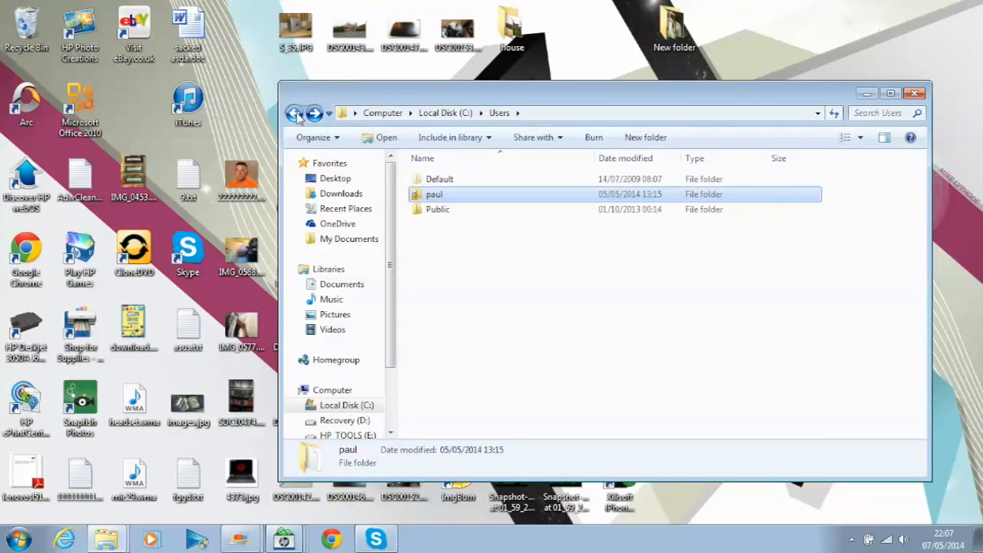
pyautogui.click(295, 112)
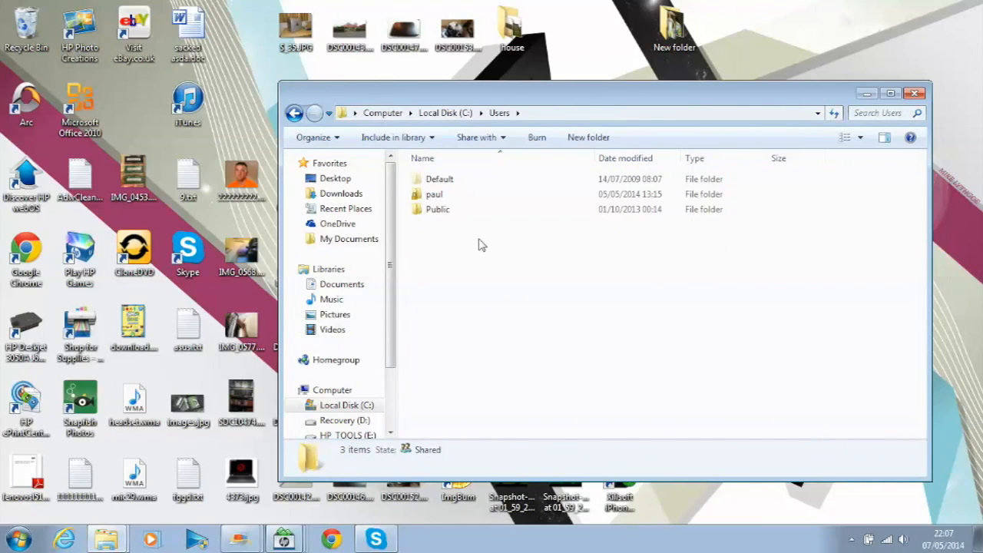
pyautogui.doubleClick(434, 194)
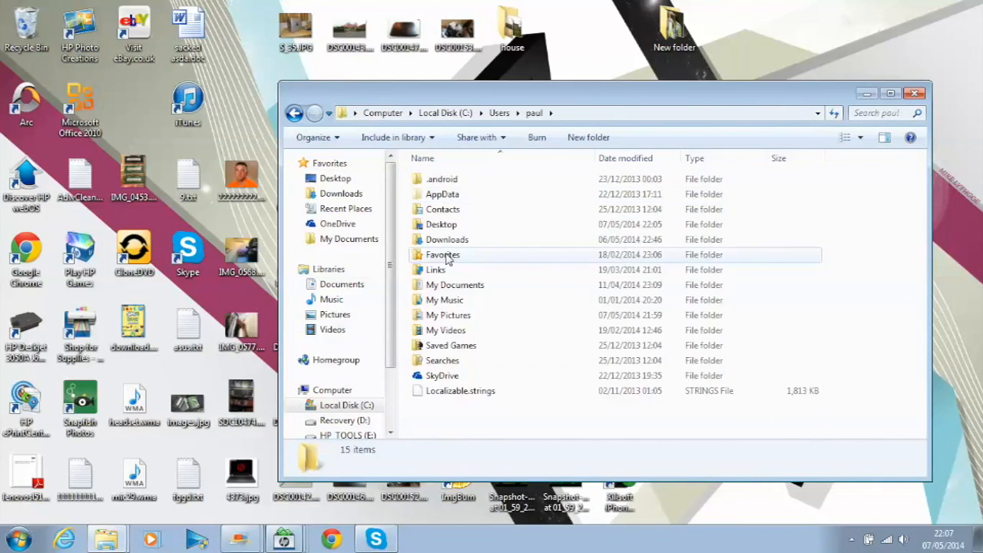
pyautogui.doubleClick(448, 315)
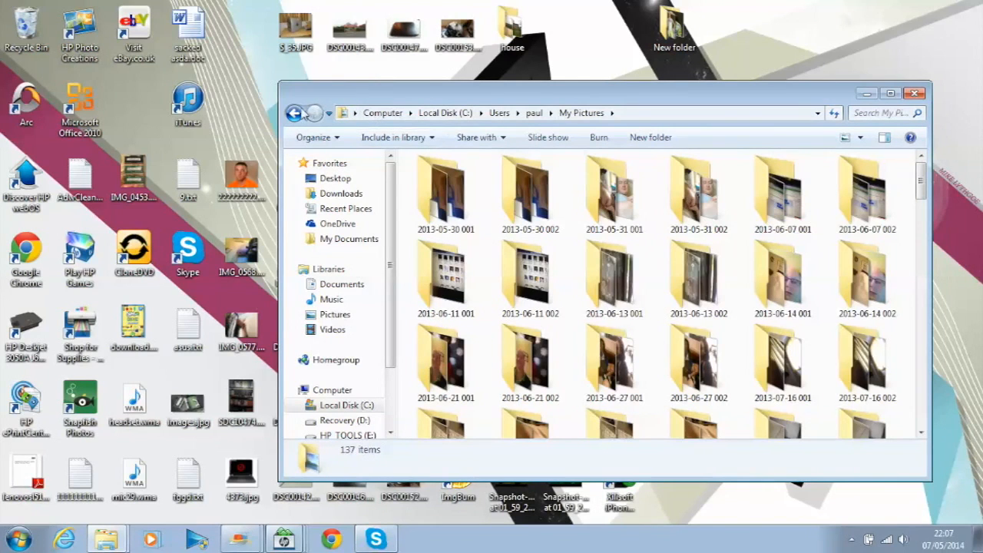
pyautogui.click(294, 113)
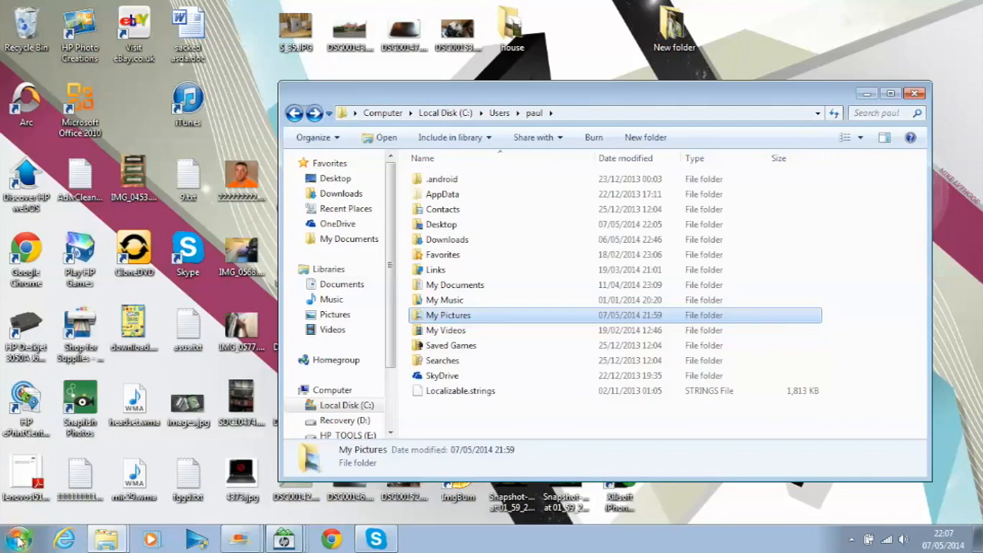
pyautogui.click(17, 538)
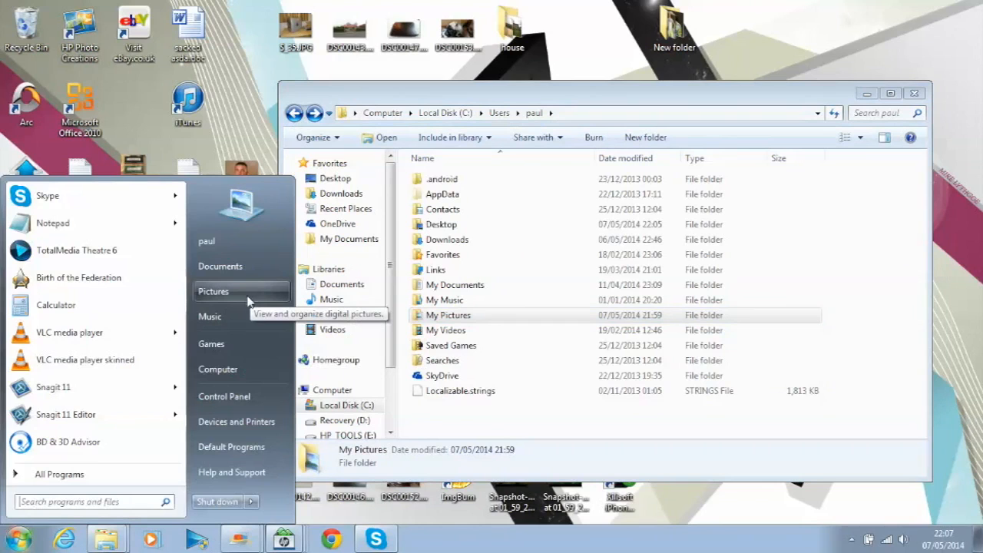
pyautogui.moveTo(240, 307)
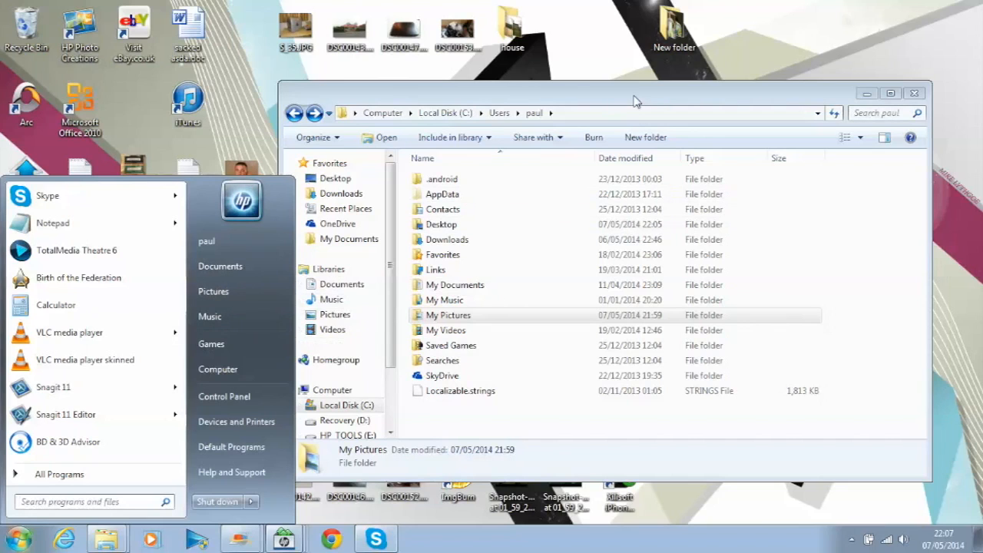
# - Close the Start menu and go back through Users to Local Disk (C:)
pyautogui.click(537, 242)
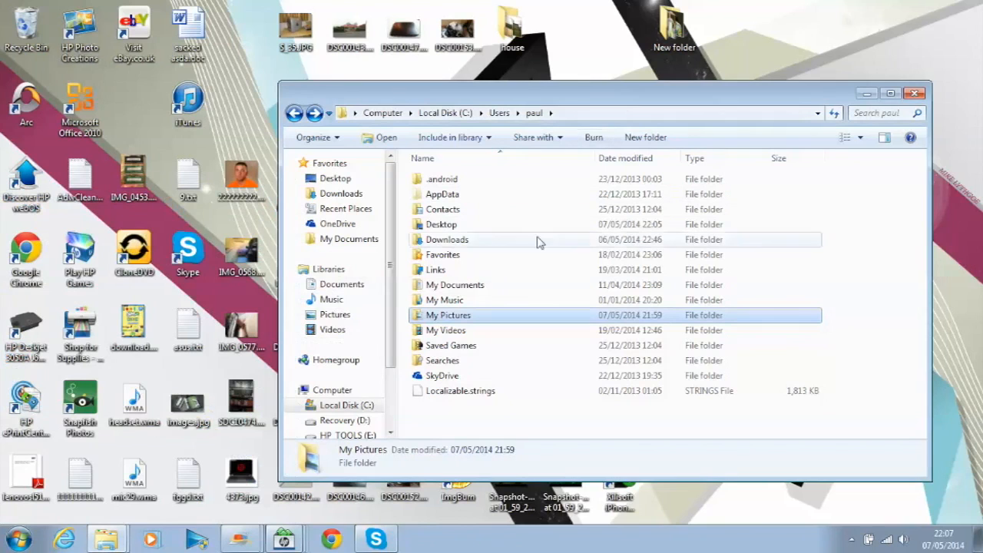
pyautogui.moveTo(448, 315)
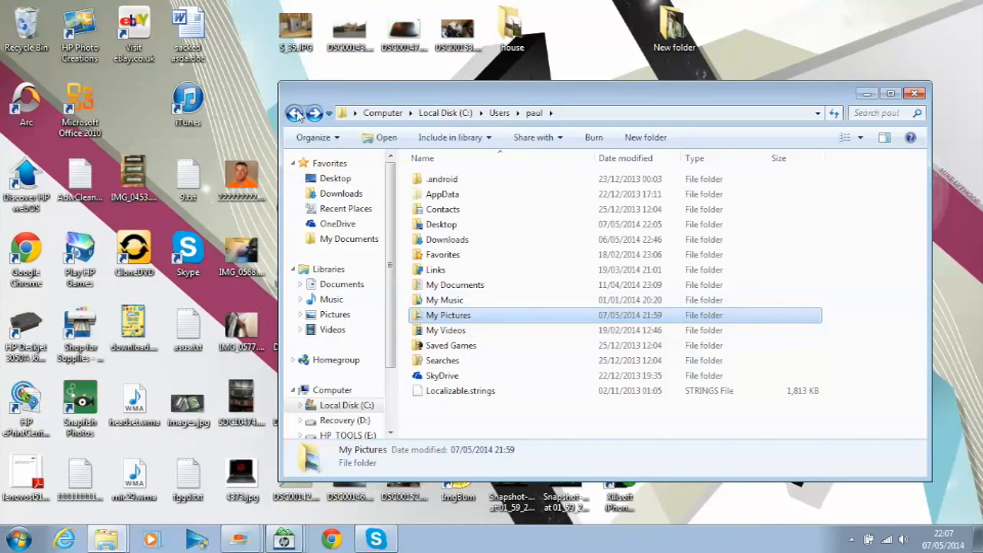
pyautogui.click(296, 113)
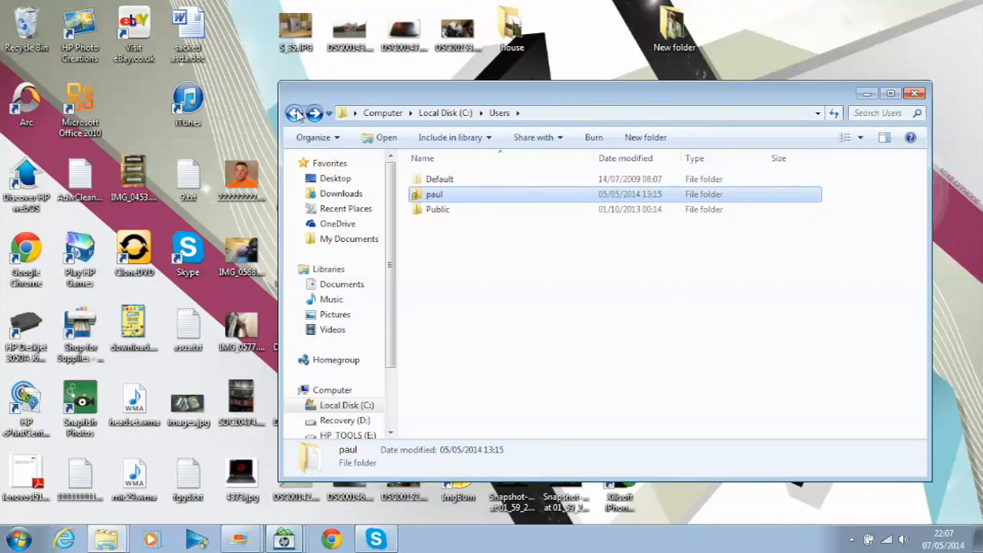
pyautogui.click(295, 113)
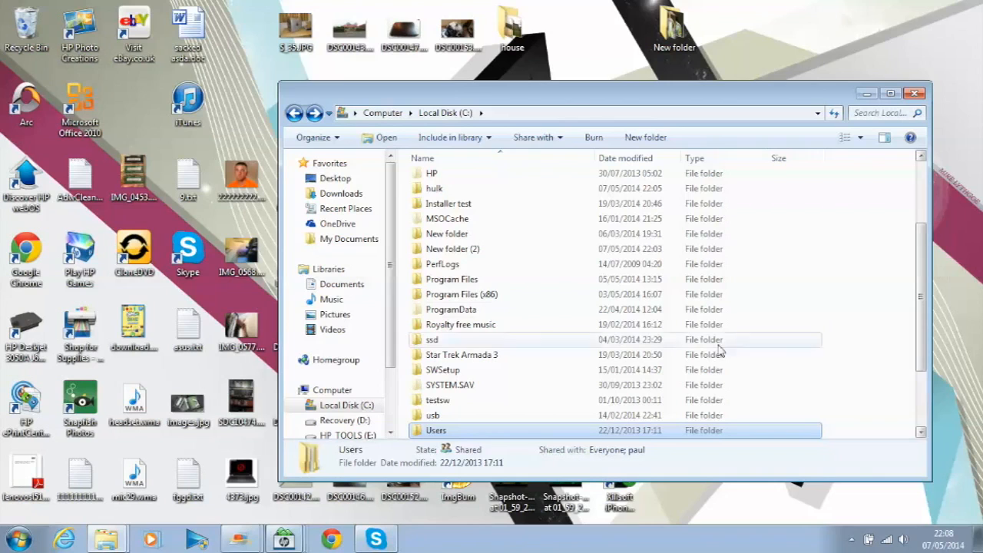
# - Drill into Program Files, ATI Technologies, ATI.ACE and then Fuel
pyautogui.doubleClick(452, 279)
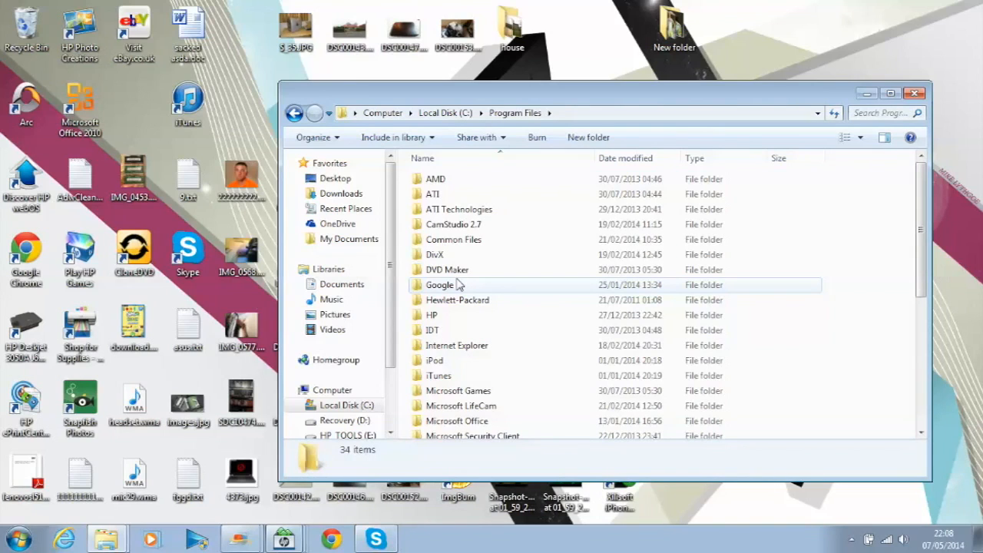
pyautogui.moveTo(453, 209)
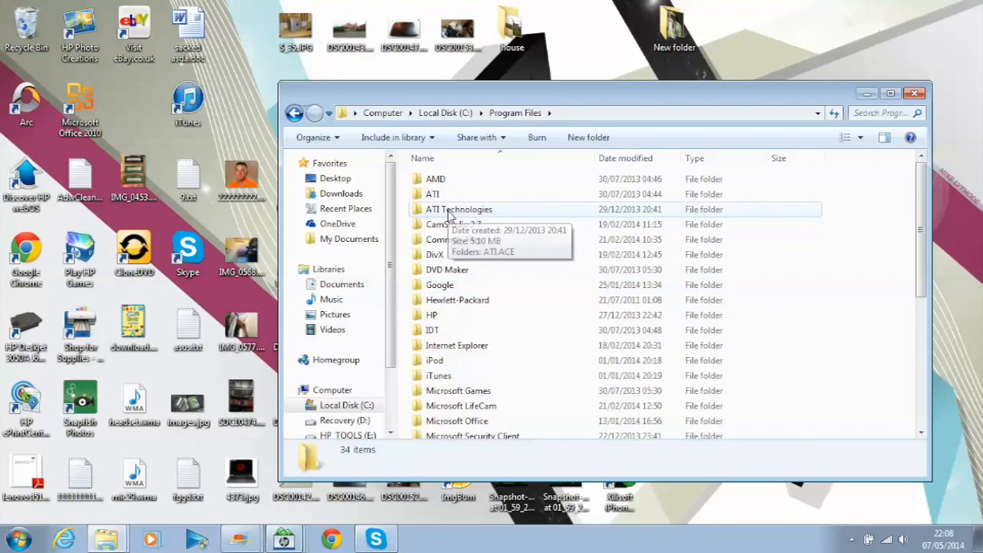
pyautogui.doubleClick(459, 209)
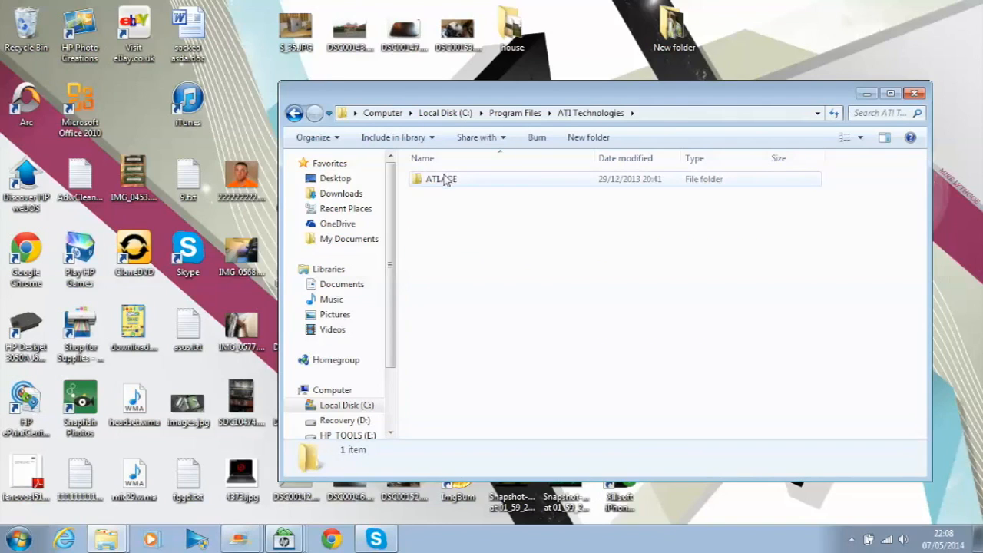
pyautogui.doubleClick(441, 179)
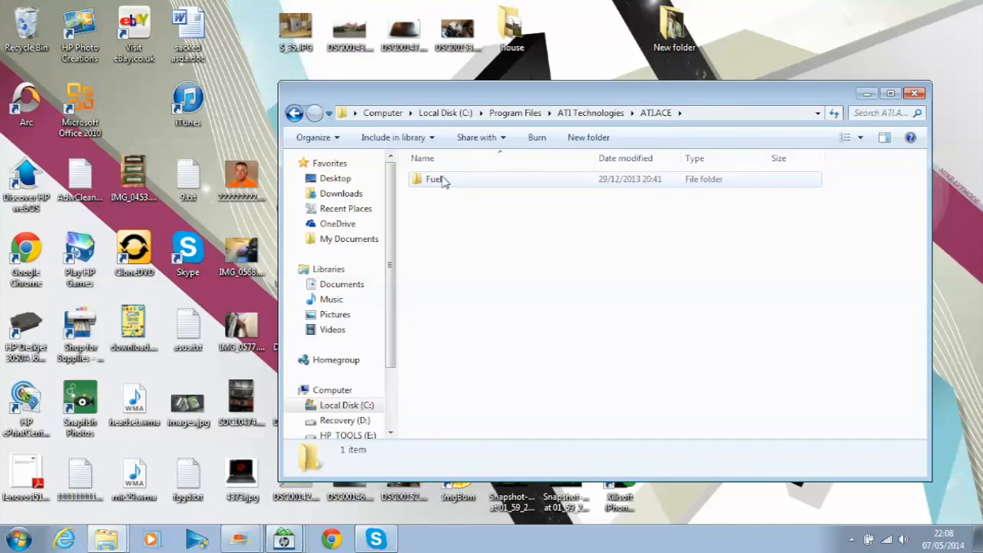
pyautogui.doubleClick(435, 179)
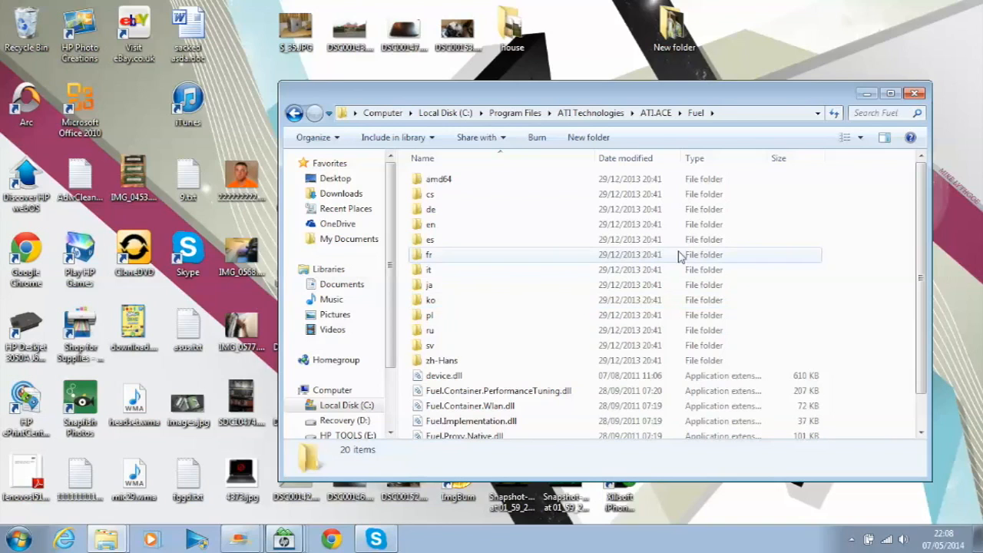
pyautogui.moveTo(540, 262)
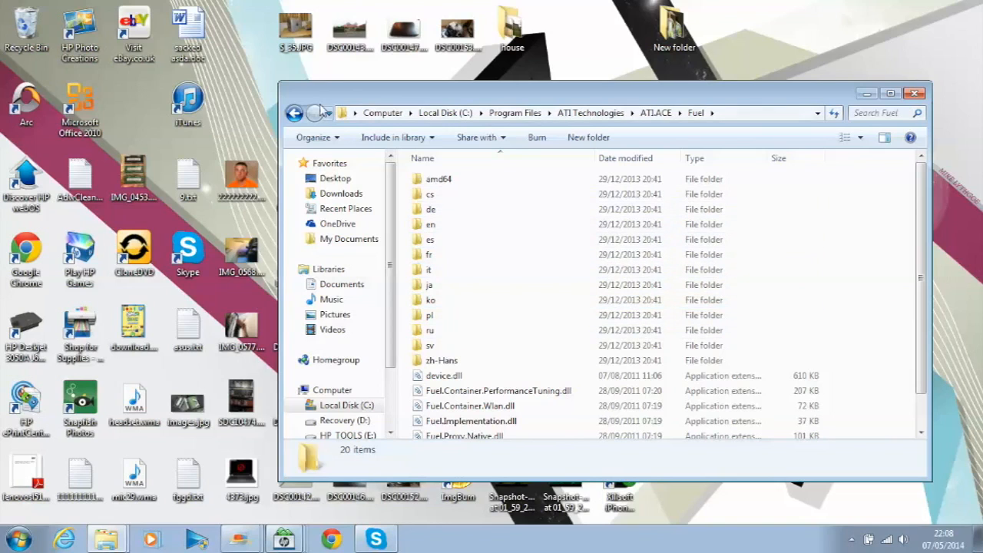
# - Go back from Fuel through ATI.ACE, Program Files and C: to Computer
pyautogui.click(295, 113)
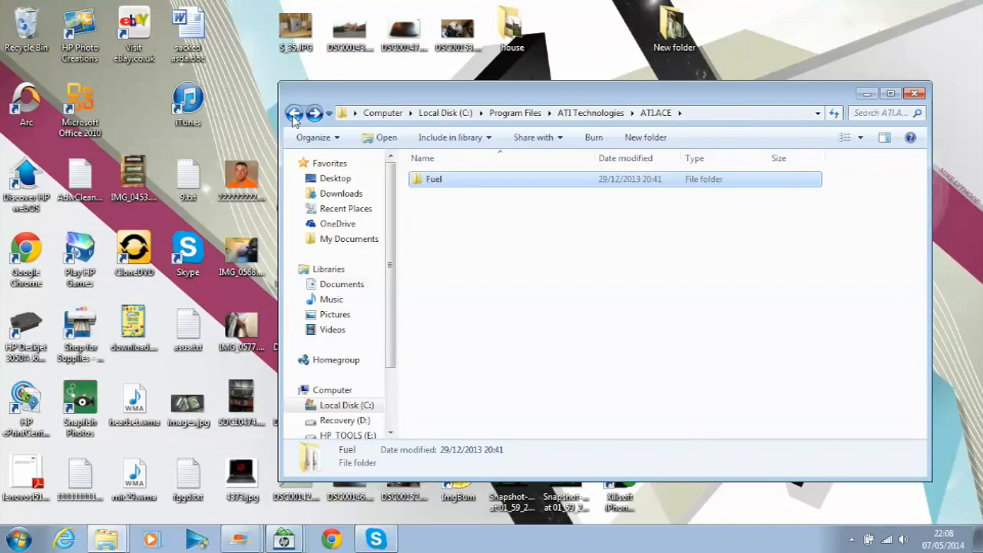
pyautogui.click(295, 113)
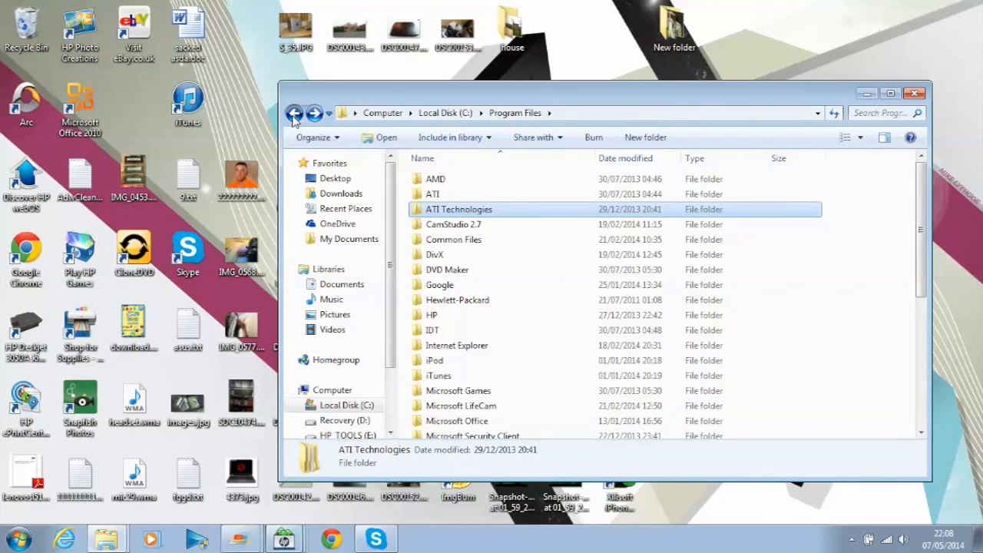
pyautogui.click(295, 113)
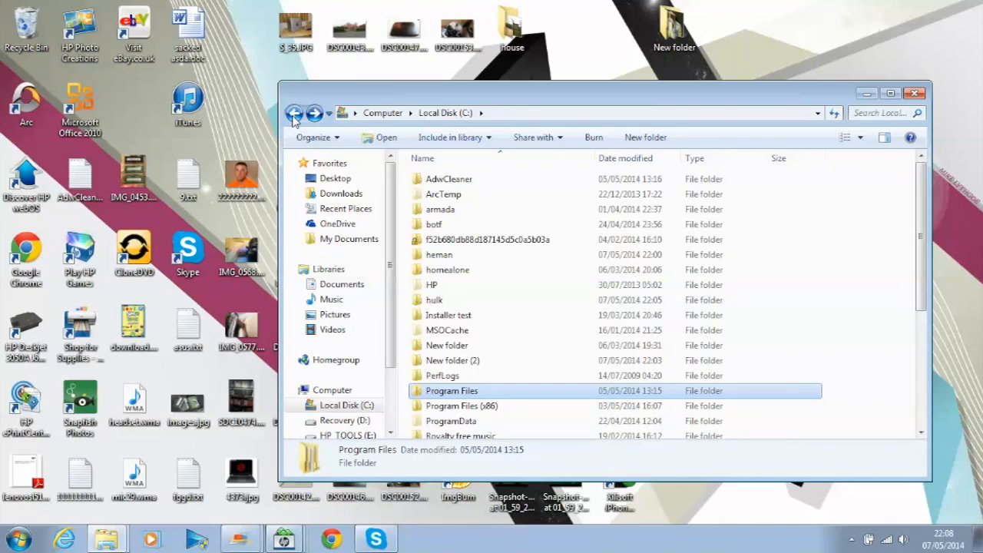
pyautogui.click(294, 113)
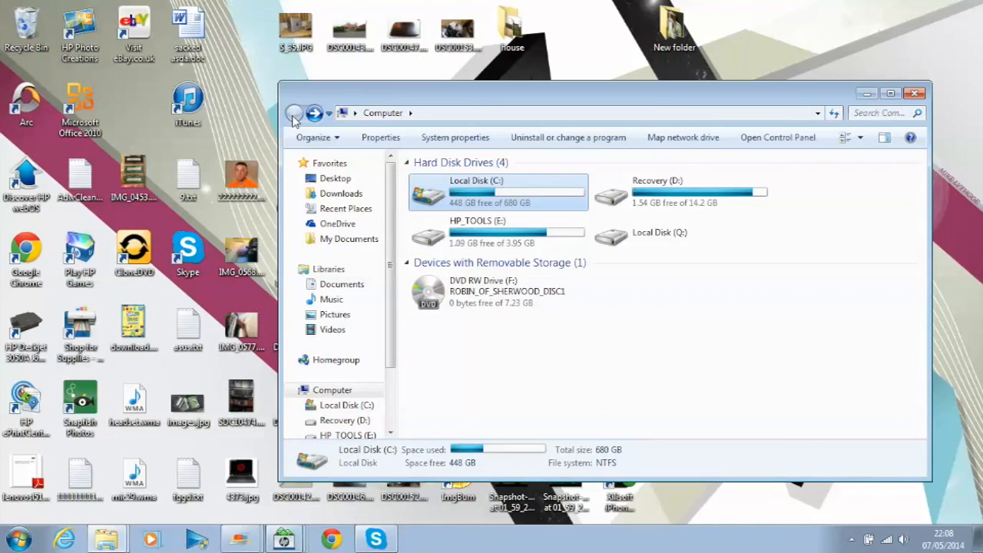